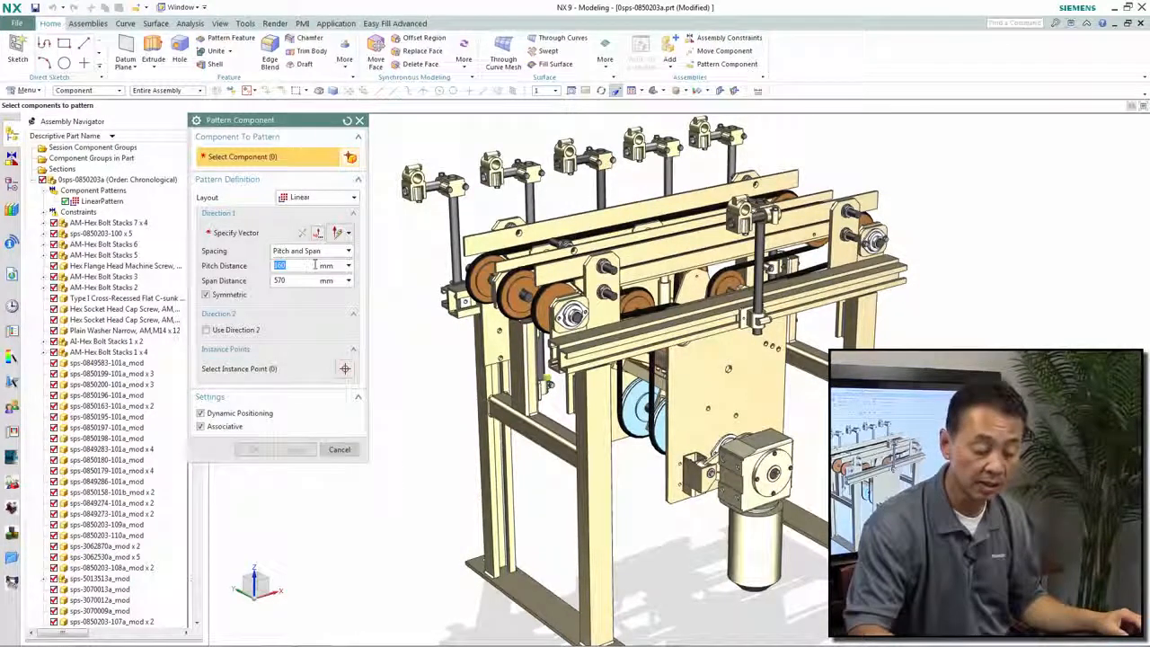
Set the linear pattern Pitch Distance to 100 mm
type("100")
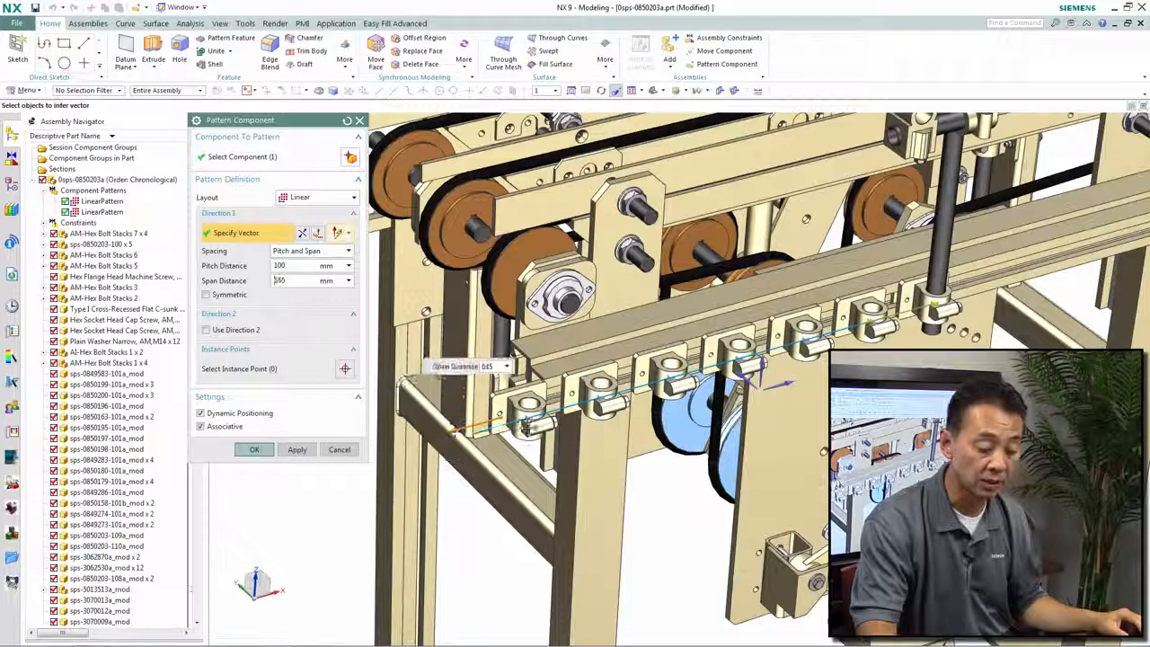
Set the pattern Span Distance to 570 mm
type("570")
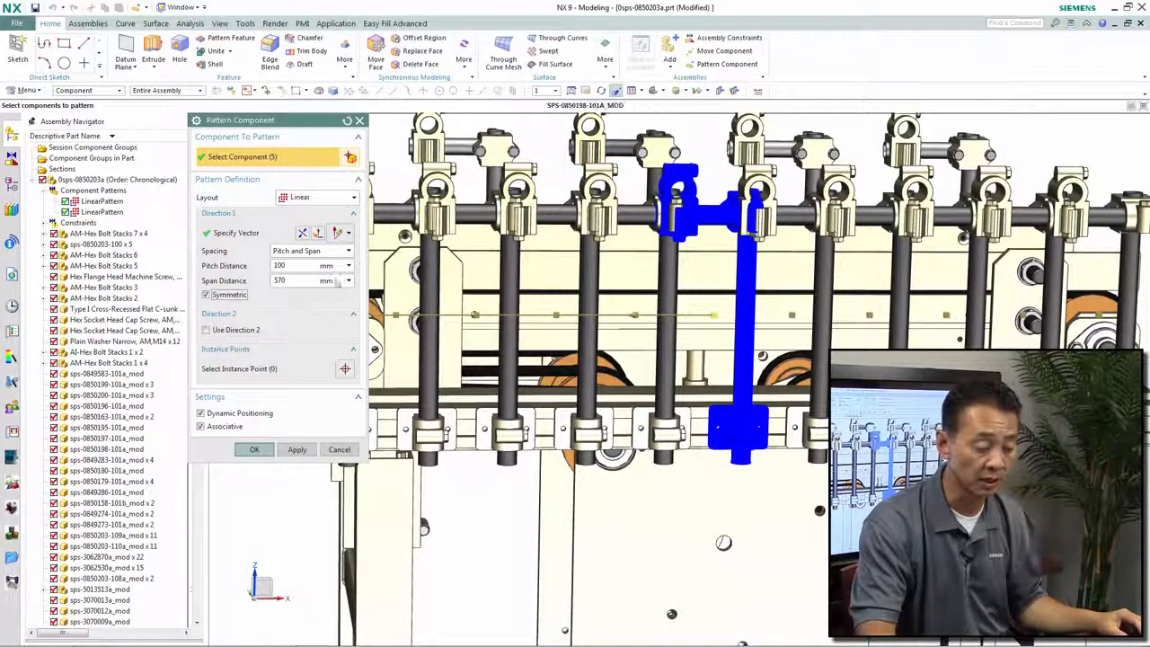
Widen the Pitch Distance to 160 mm over the 570 mm span
left_click(298, 265)
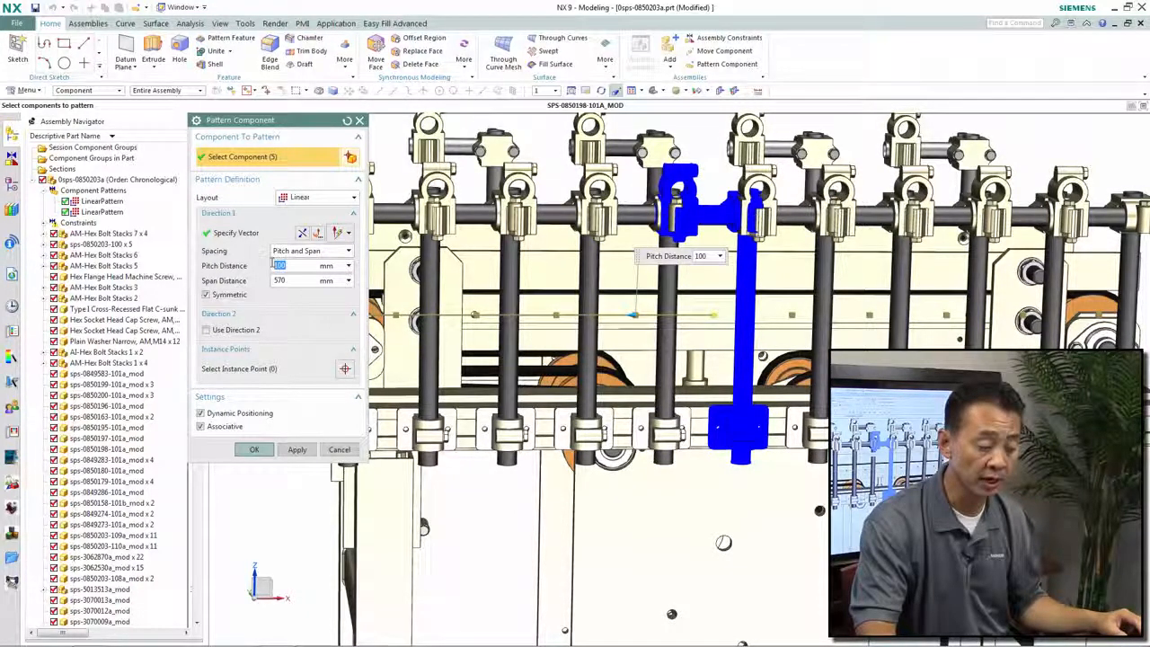
type("160")
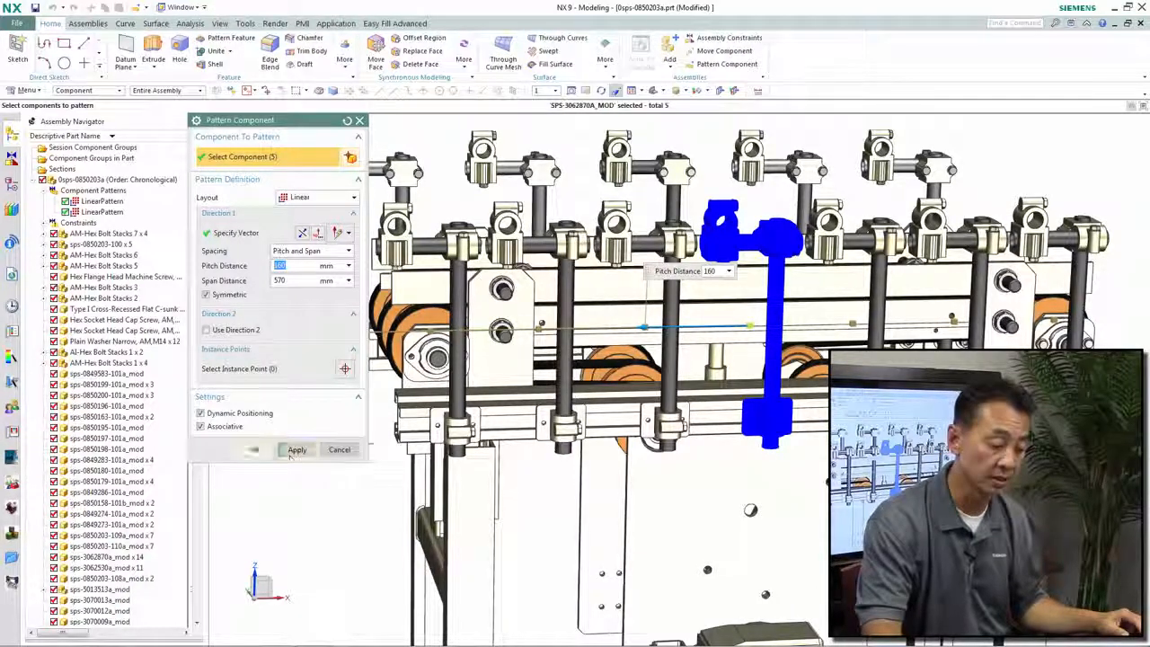
Apply the wider-pitch arm pattern, adjust instance points, and confirm it with OK
left_click(297, 449)
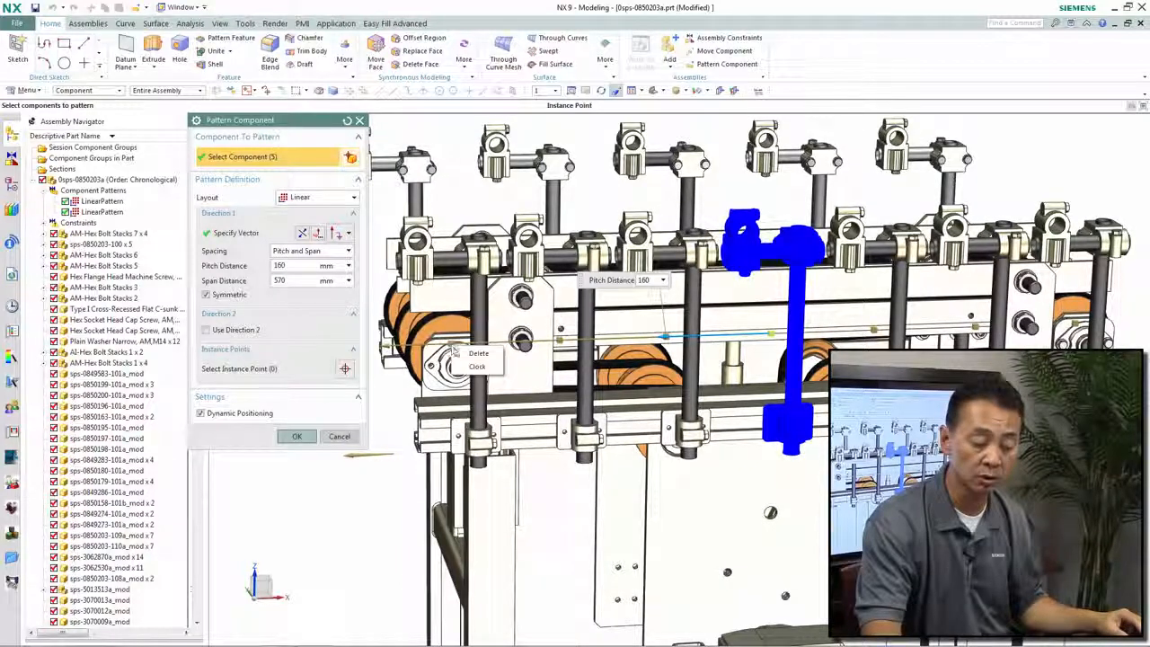
left_click(477, 367)
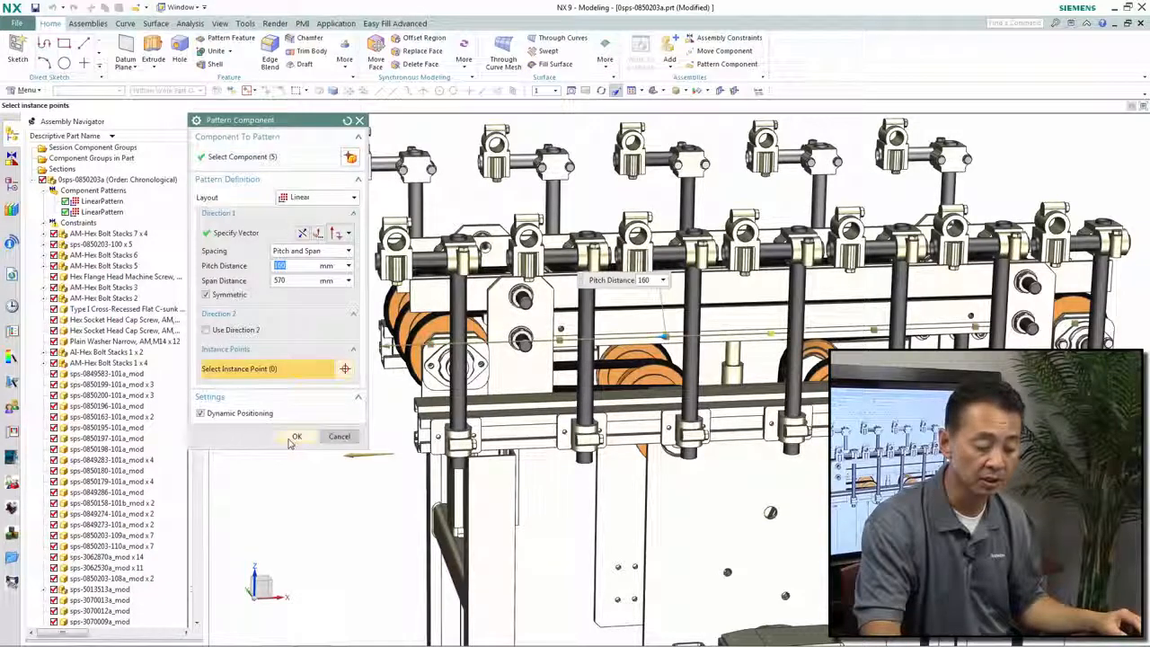
left_click(296, 437)
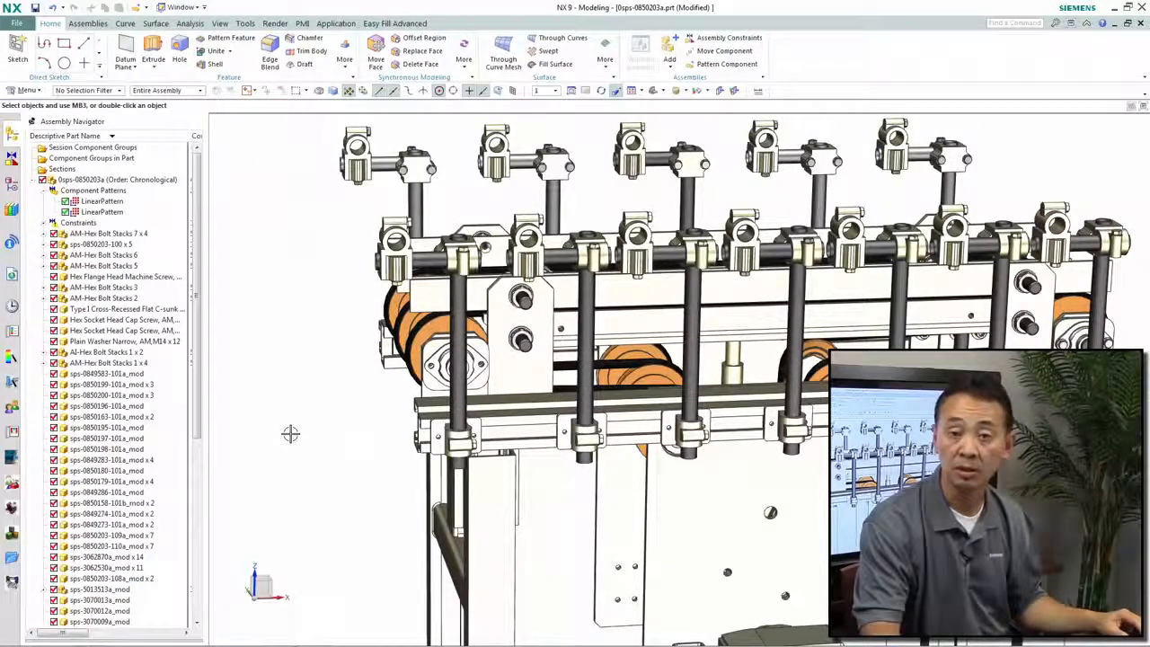